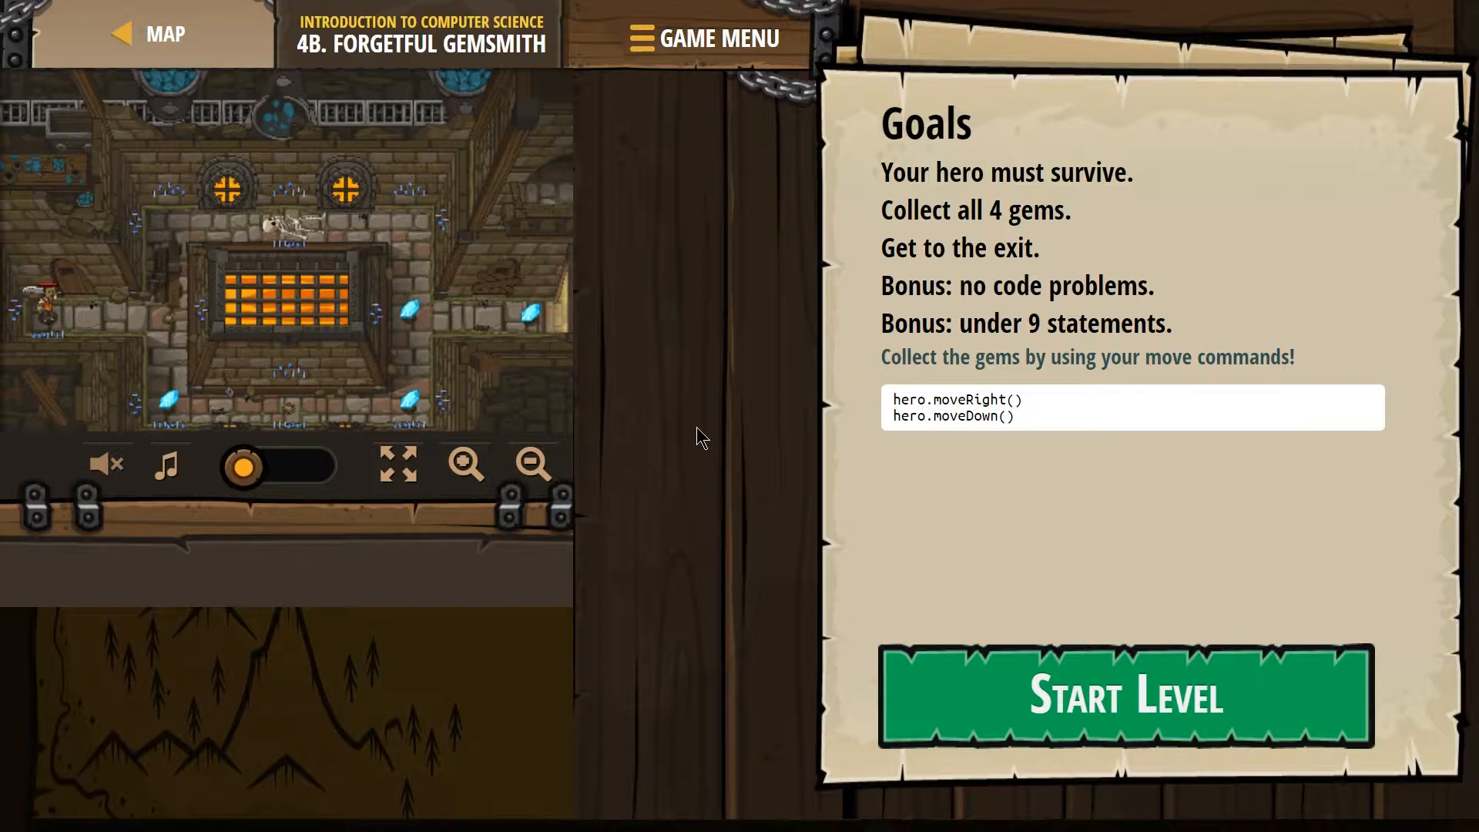
mouse_move(822, 398)
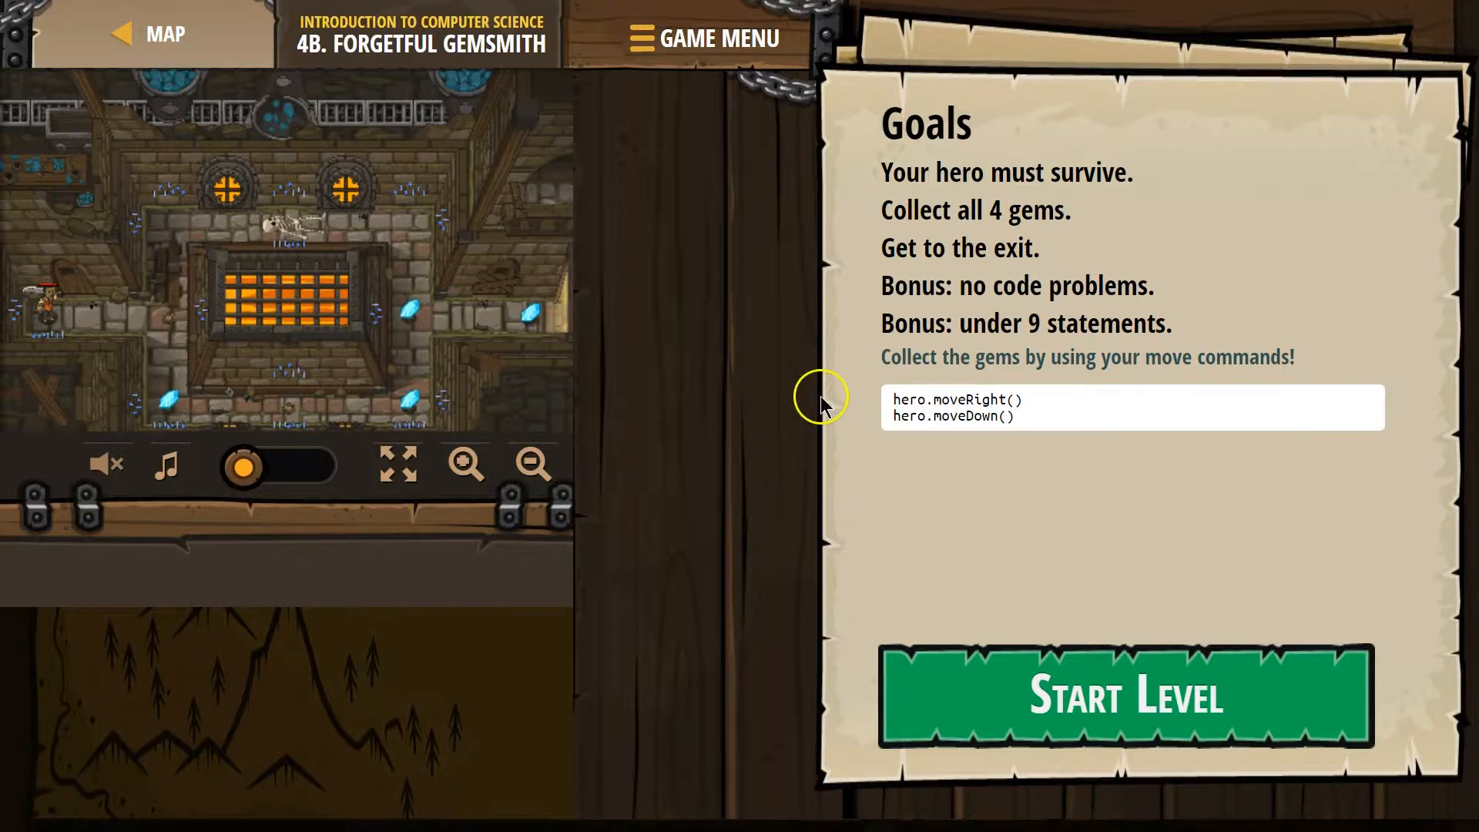
mouse_move(1032, 248)
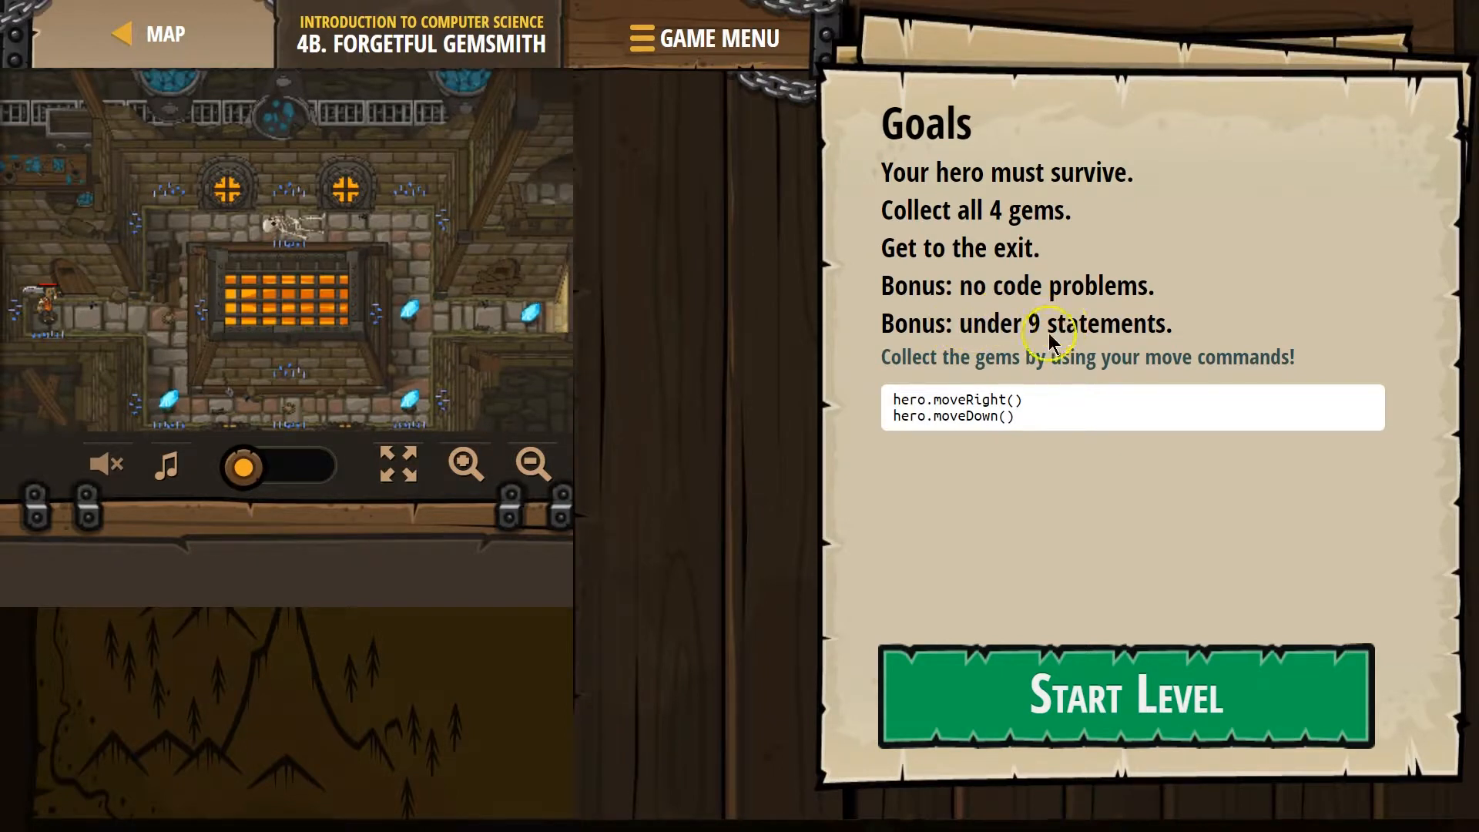
mouse_move(1249, 365)
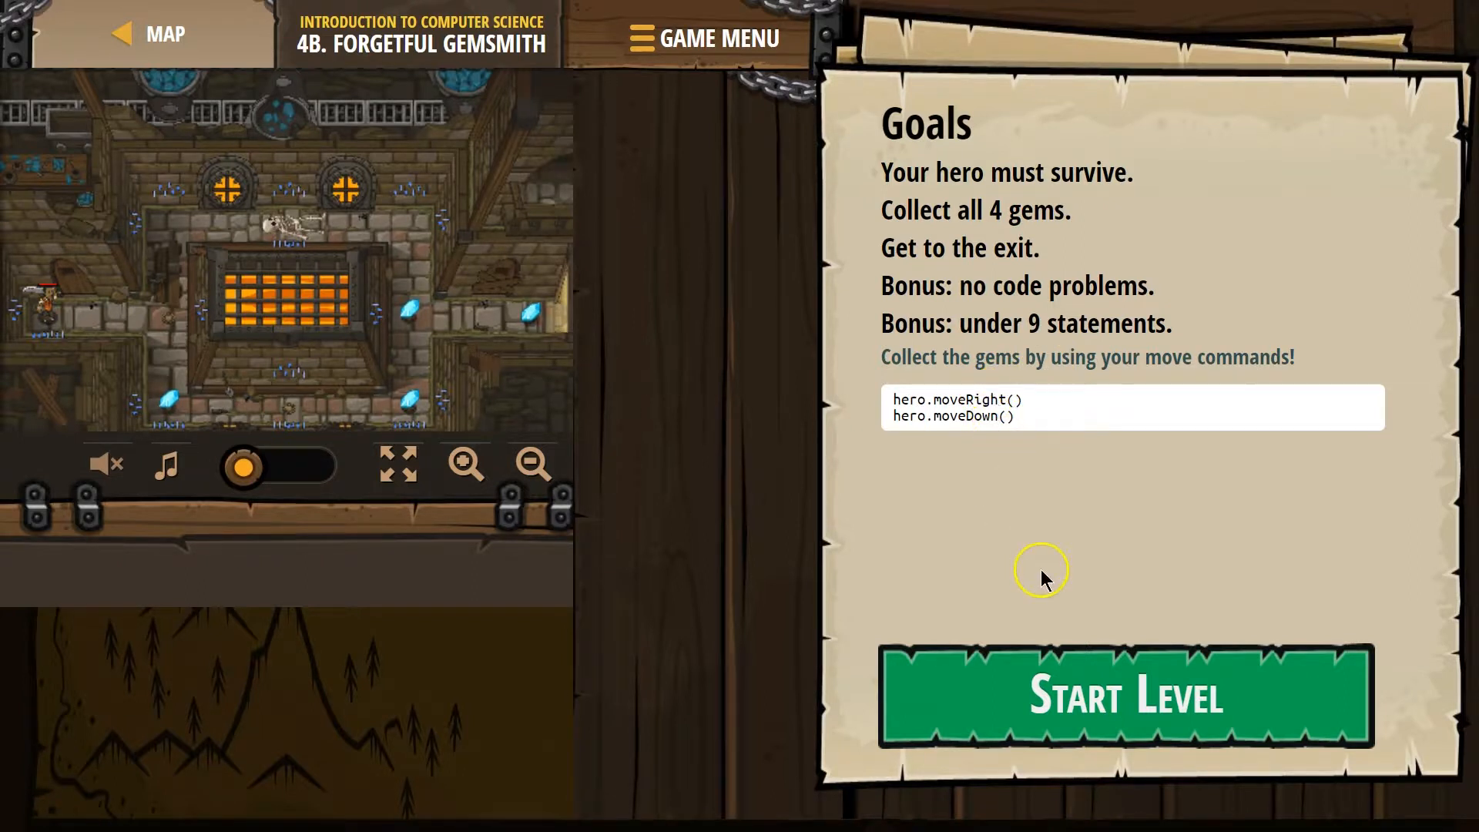
- Start the Forgetful Gemsmith level and enter hero.moveRight() on line 3
click(1123, 696)
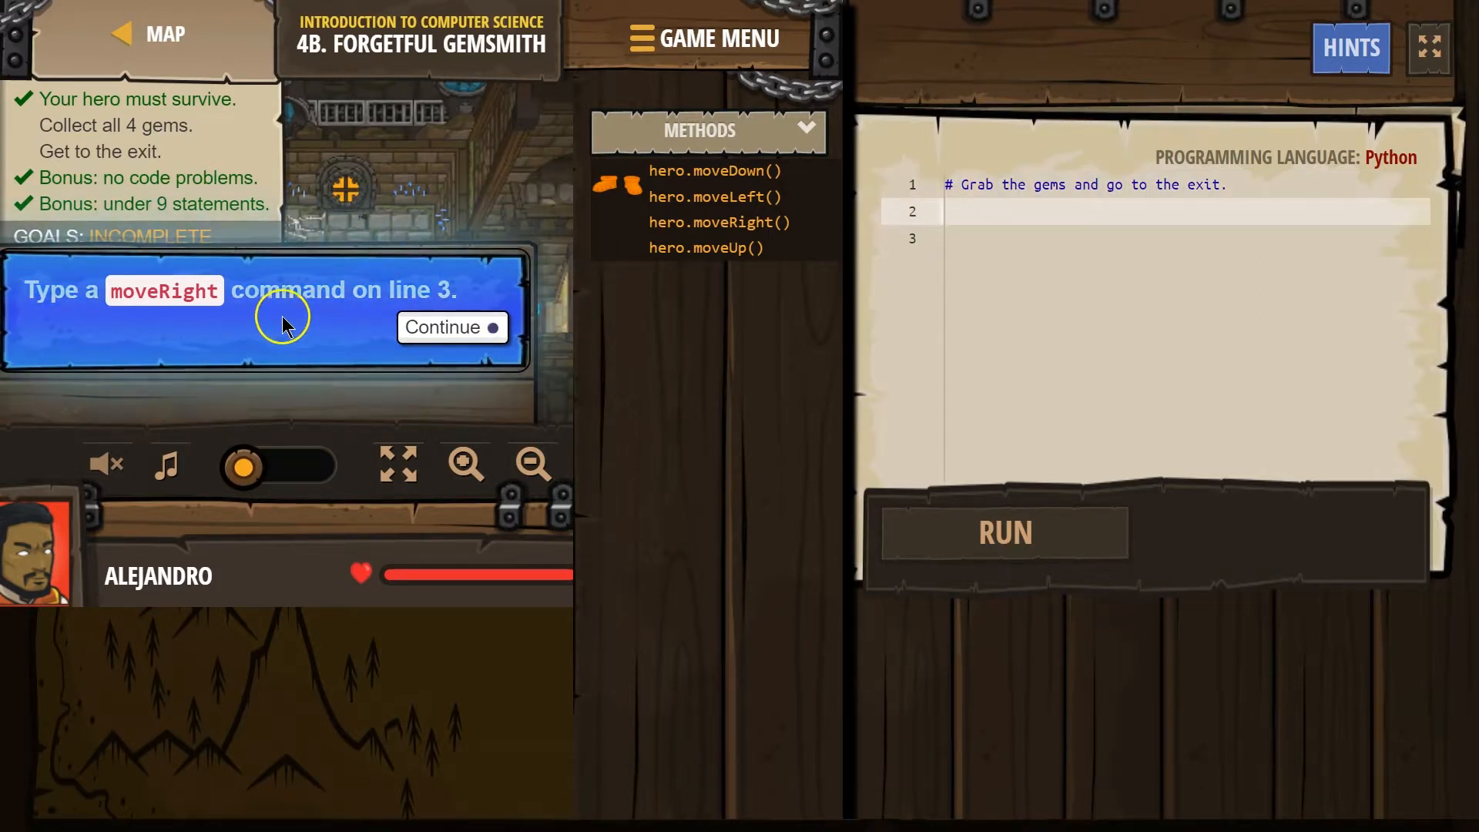
click(949, 235)
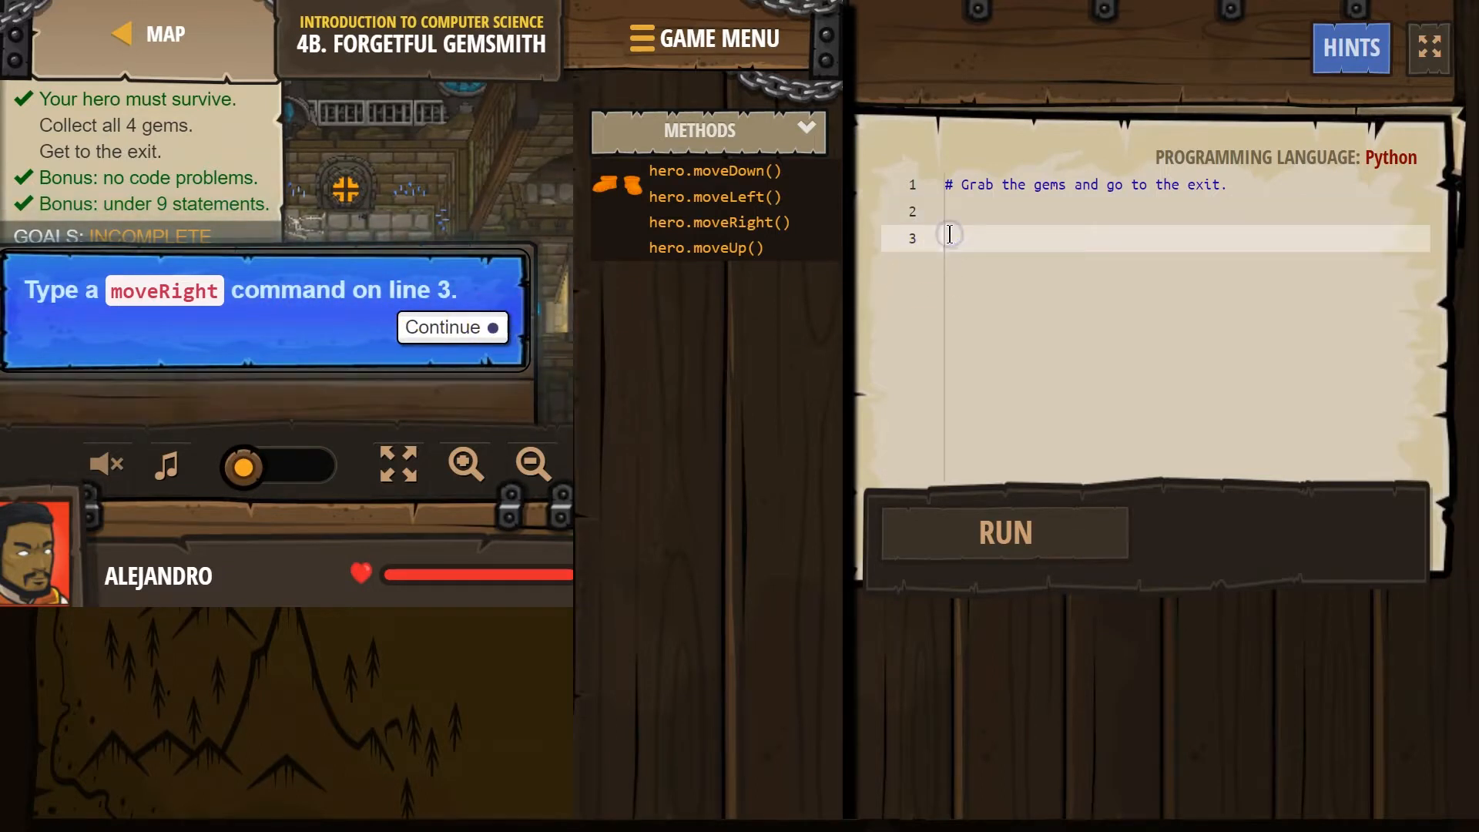
text(moveRight()
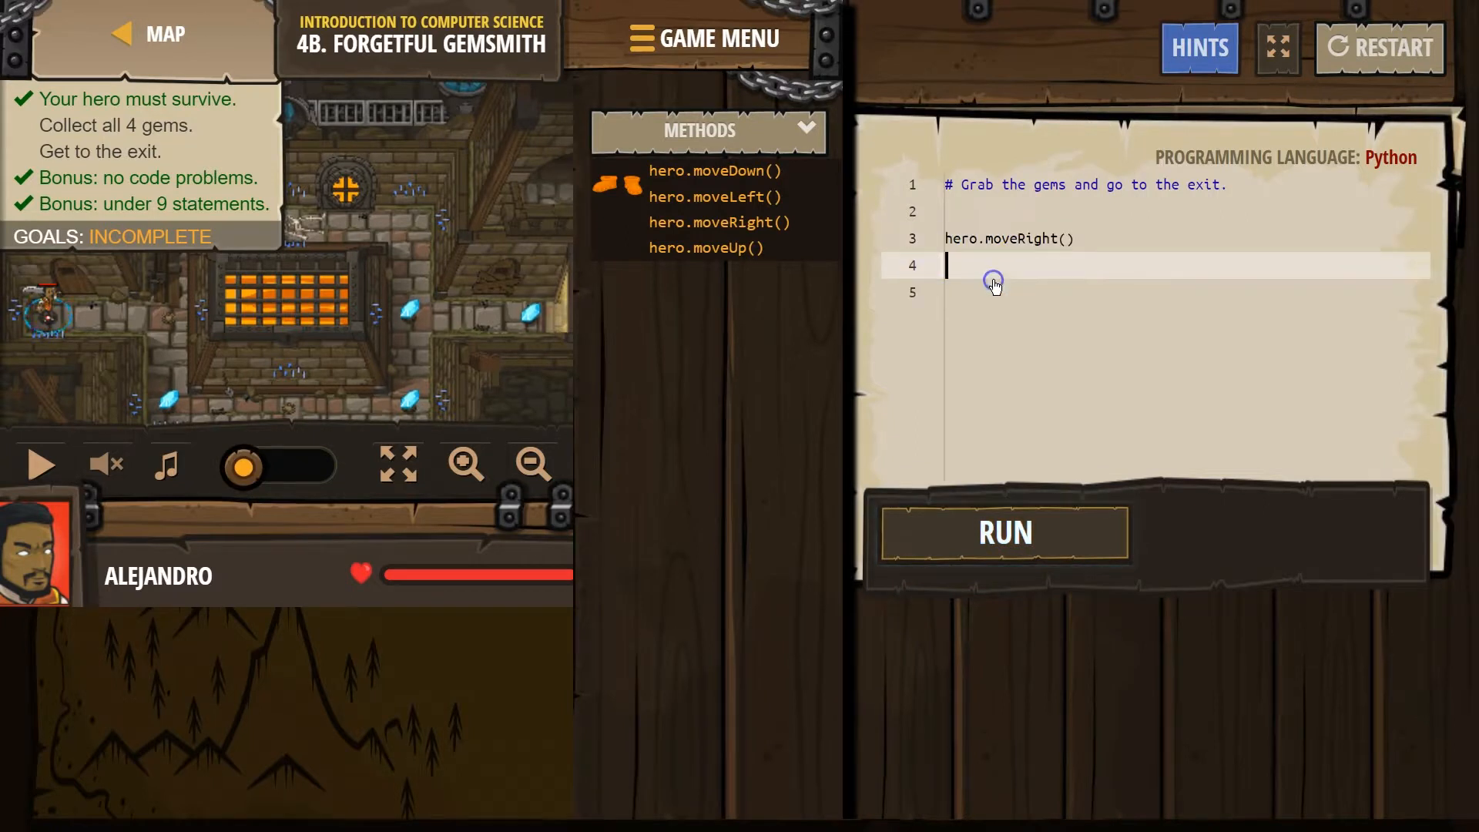
mouse_move(1004, 369)
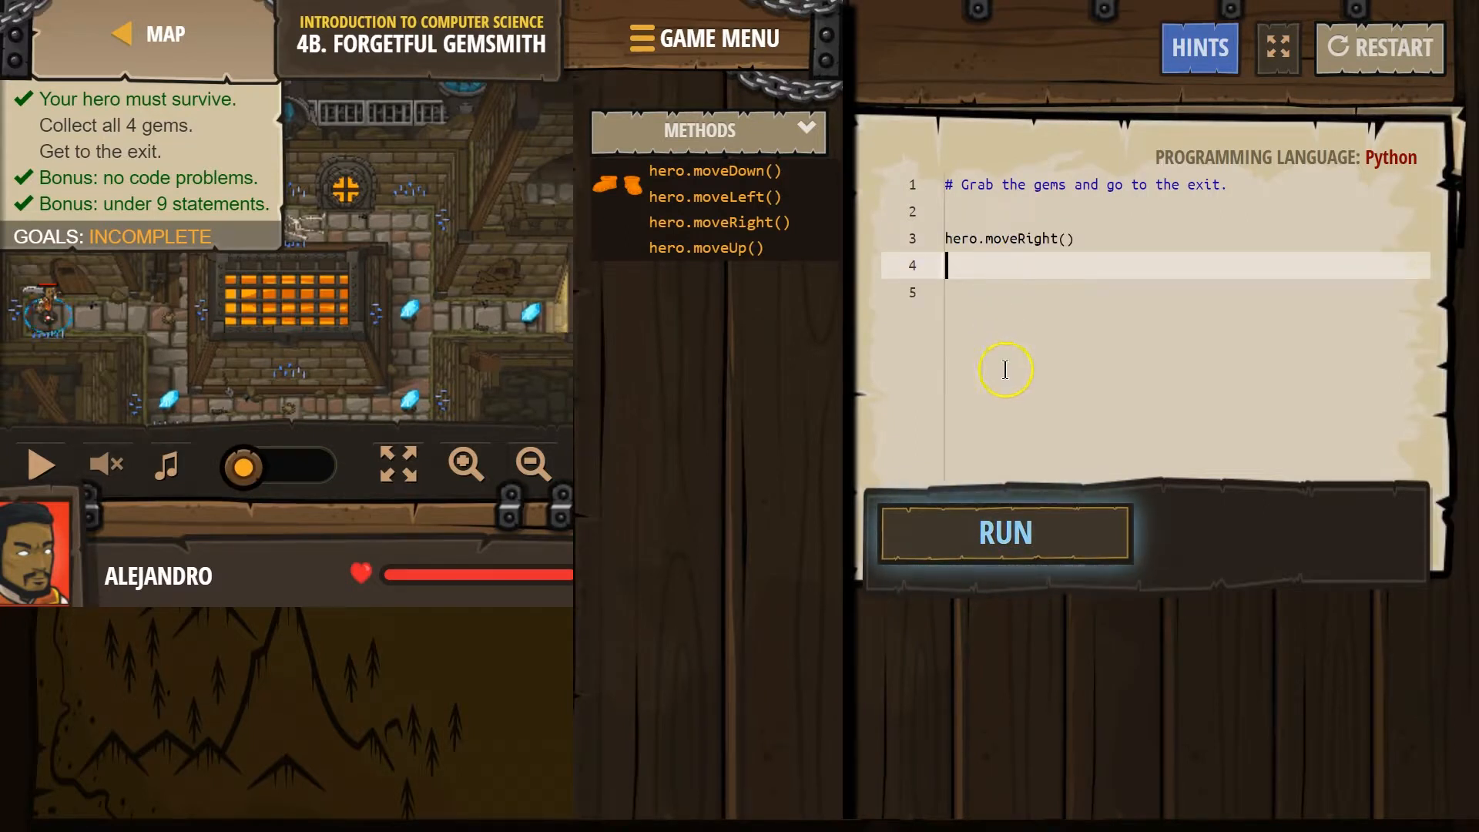
- Run the first move, then add hero.moveDown() and hero.moveRight() on lines 4-5, checking the moveDown docs
click(1004, 532)
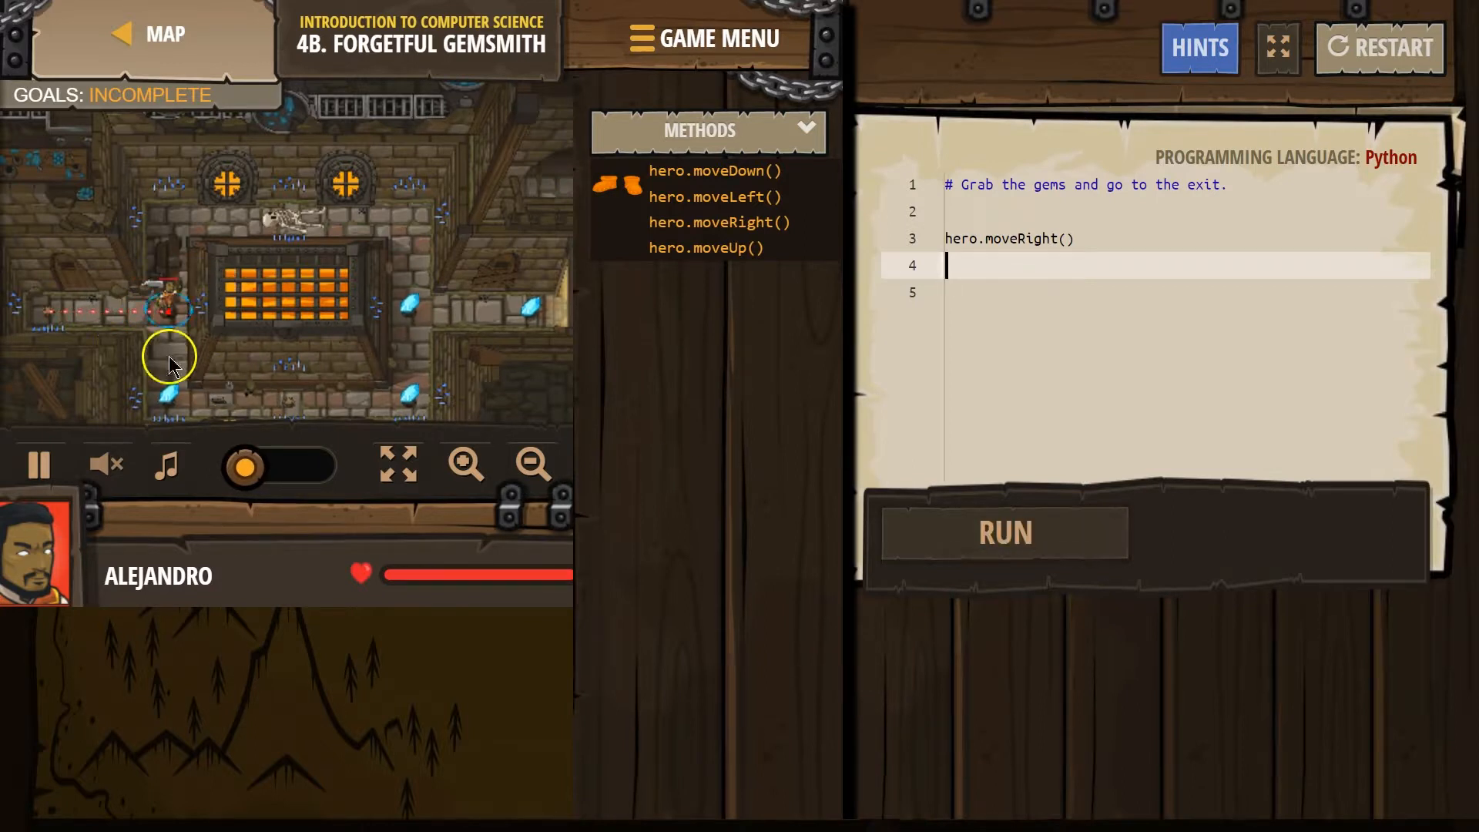
text(d)
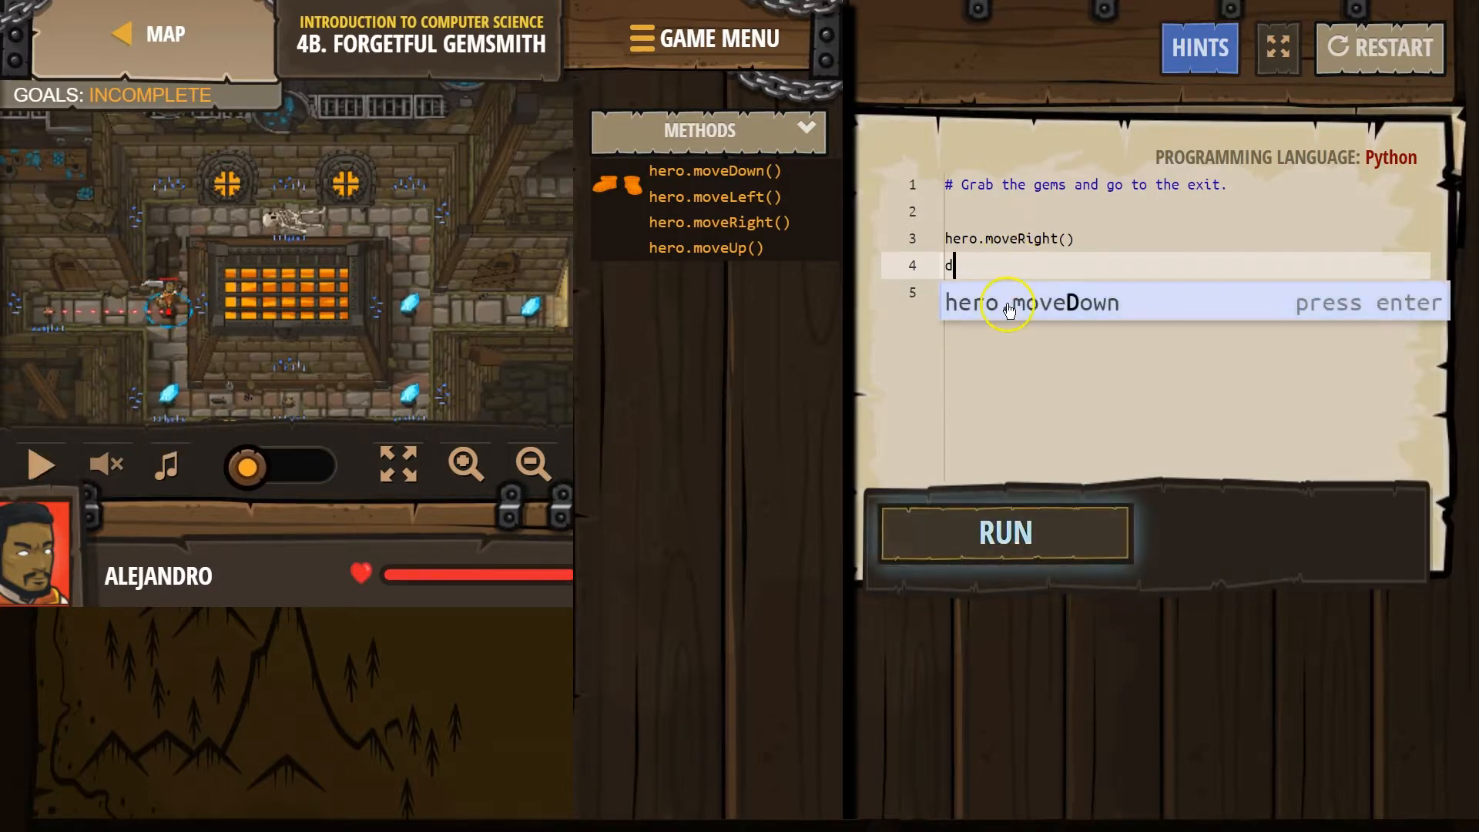
key(enter)
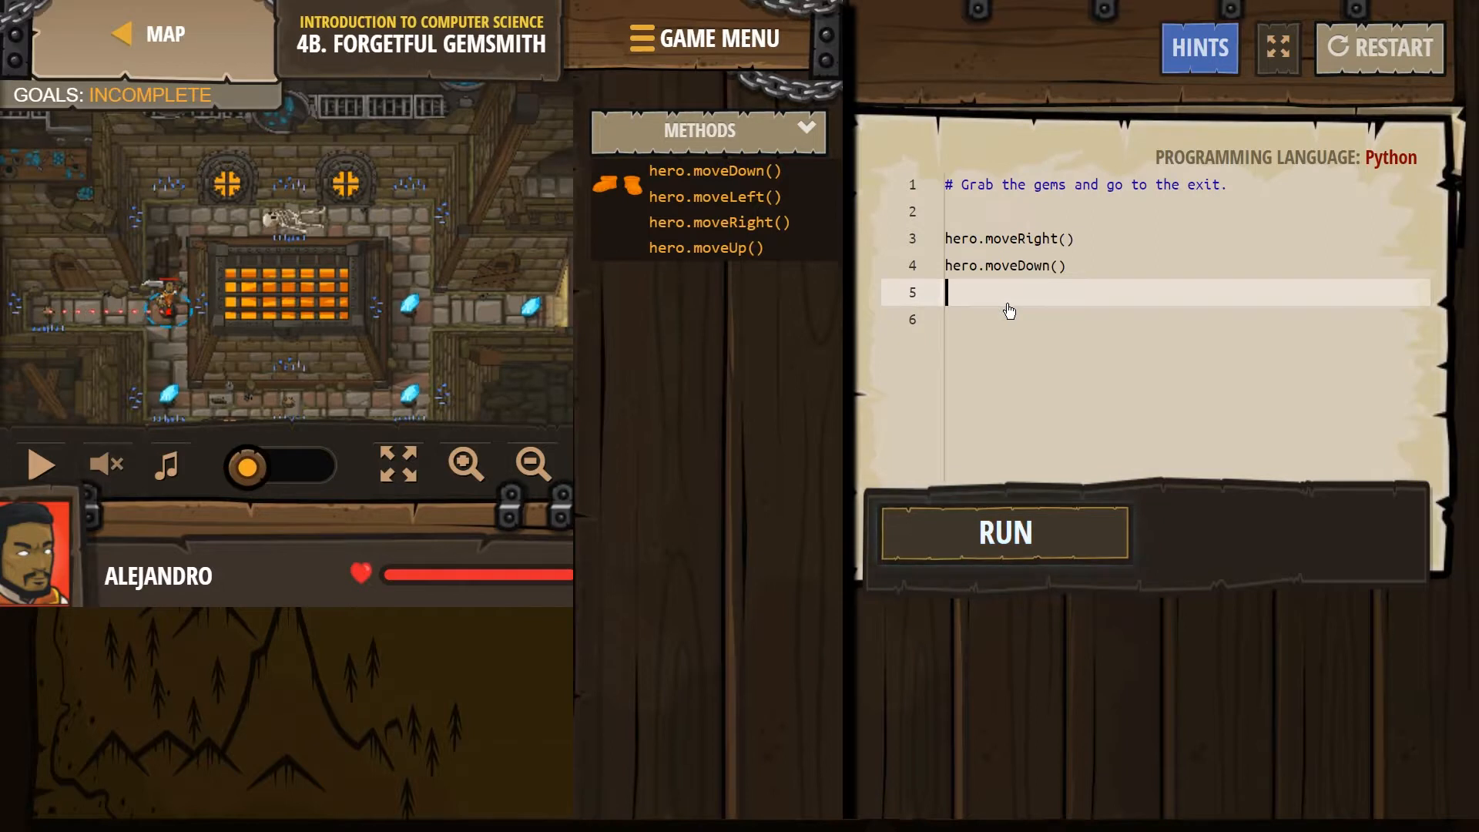
text(right)
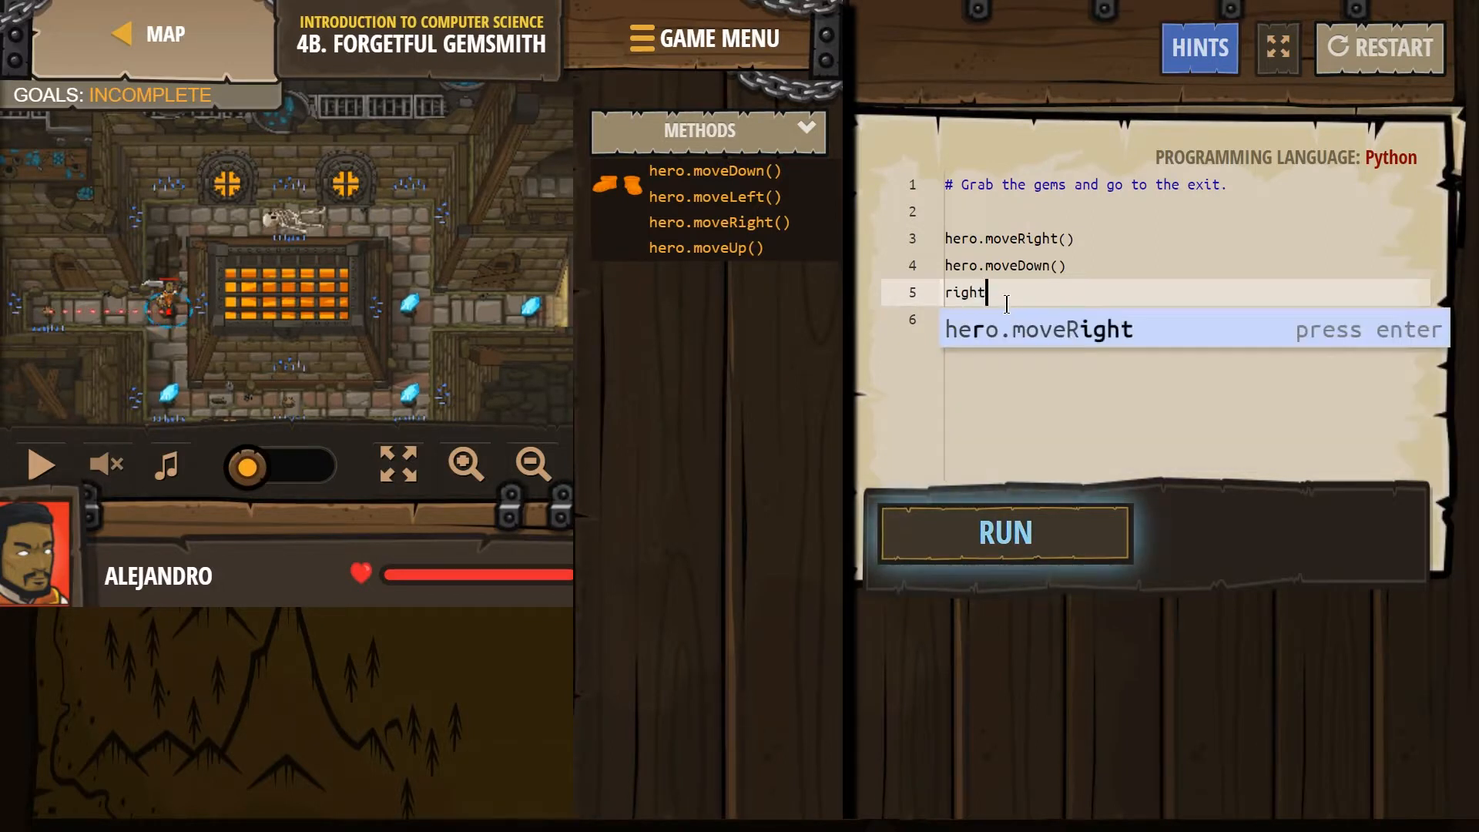
key(Enter)
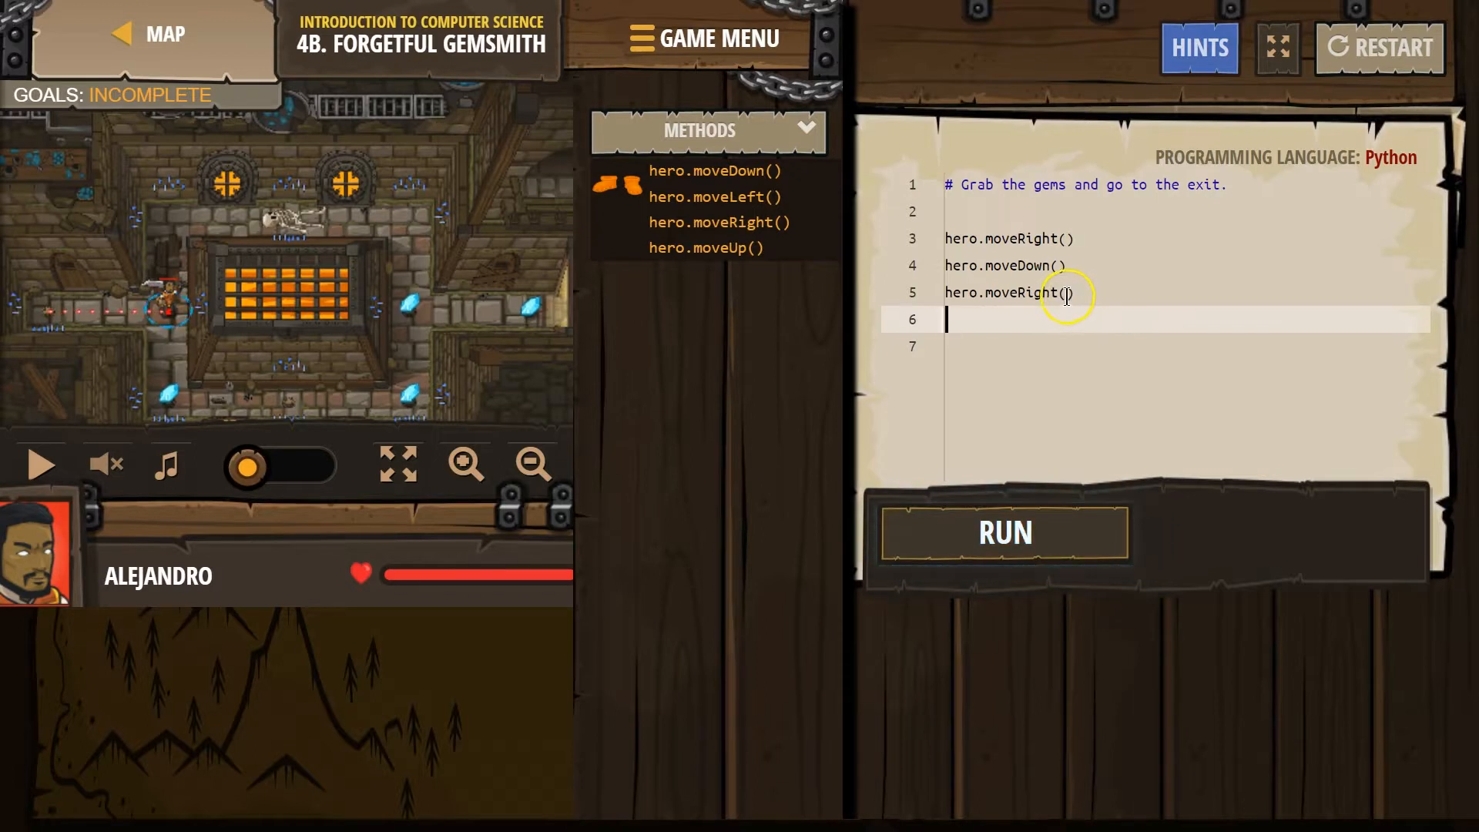
click(713, 171)
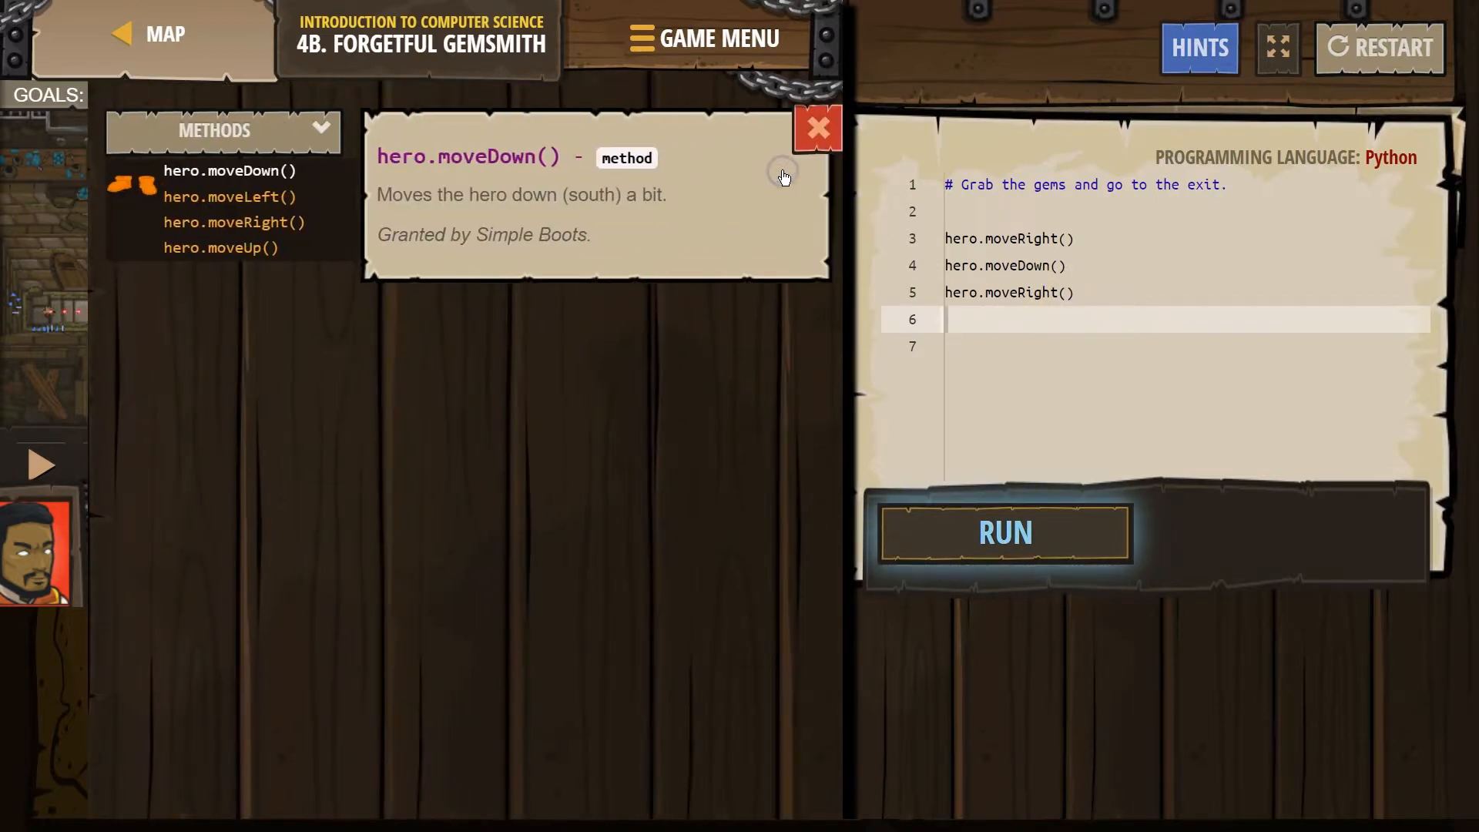
click(816, 128)
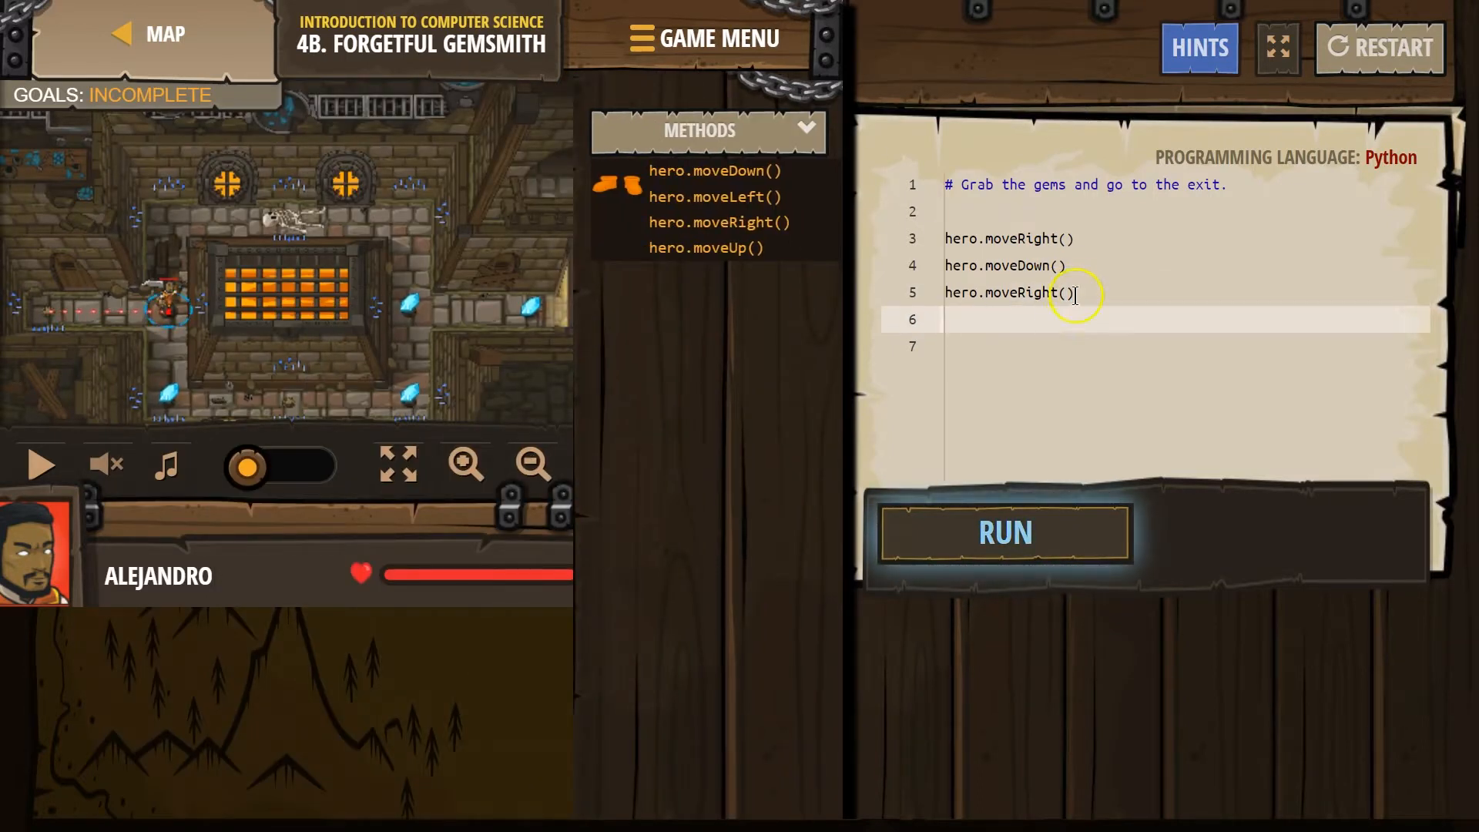
- Change line 5 to hero.moveRight(2) and run the three-line program
text(2)
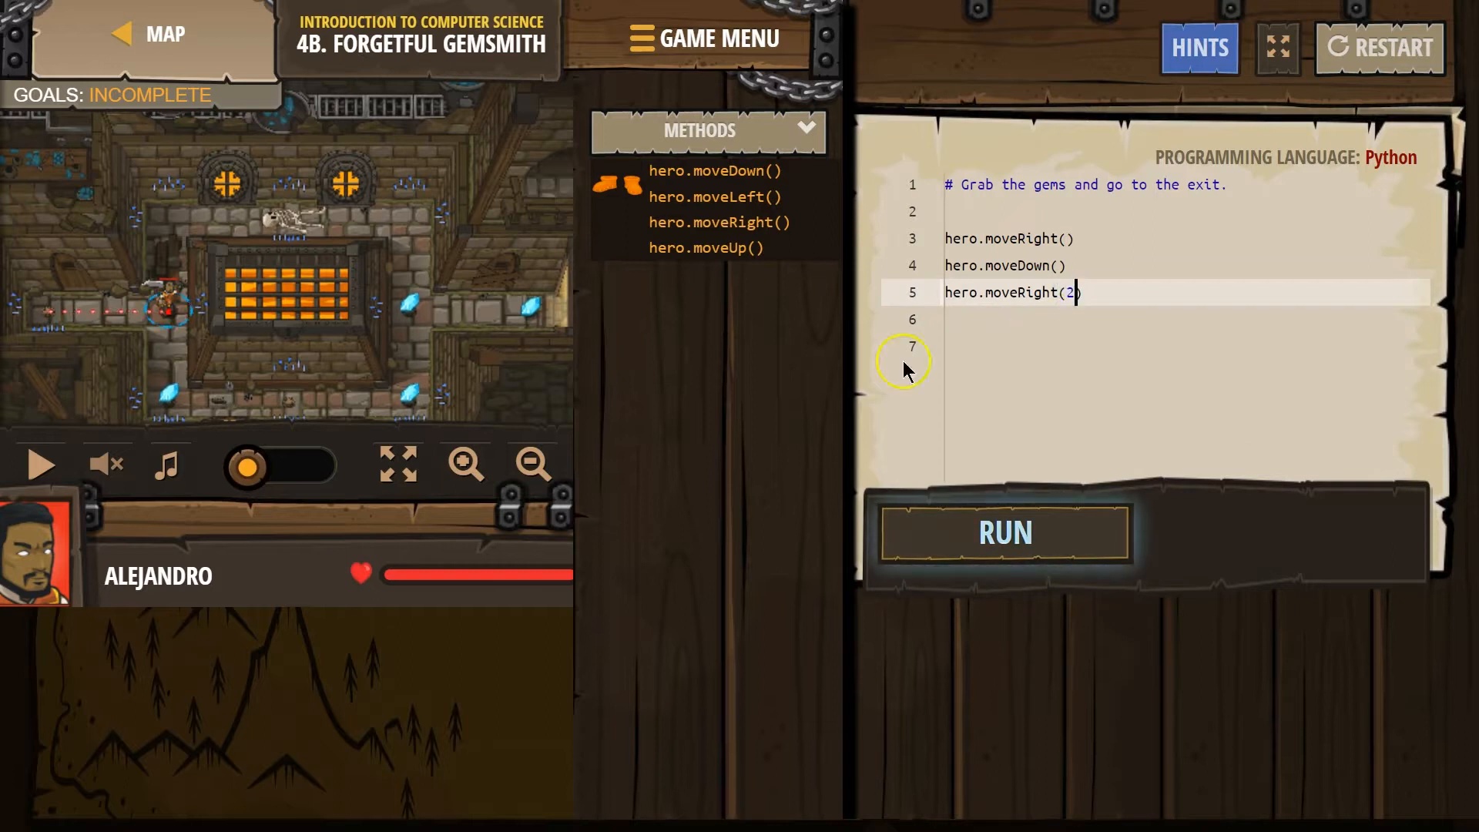
click(1003, 531)
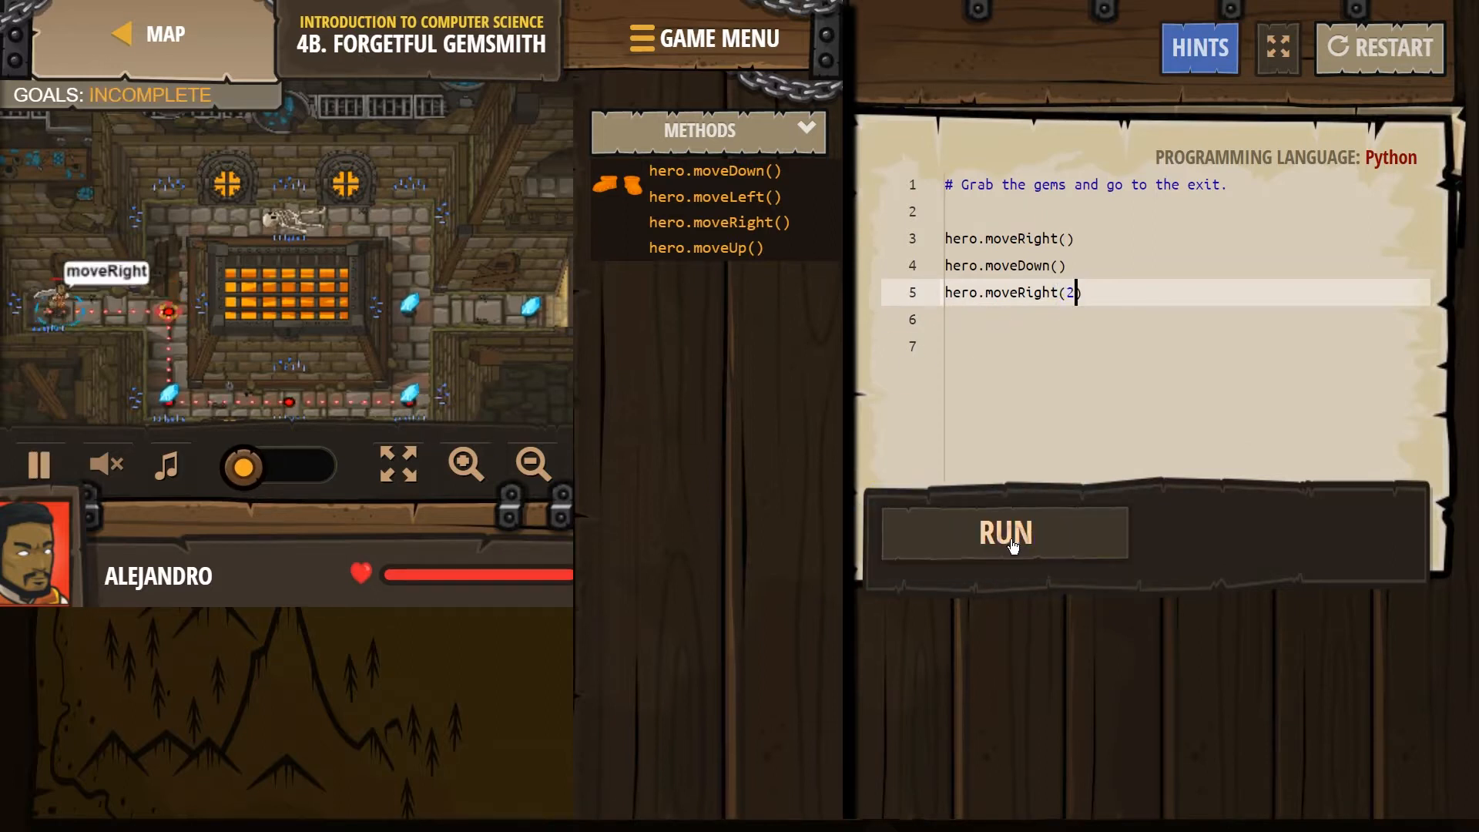
click(1003, 530)
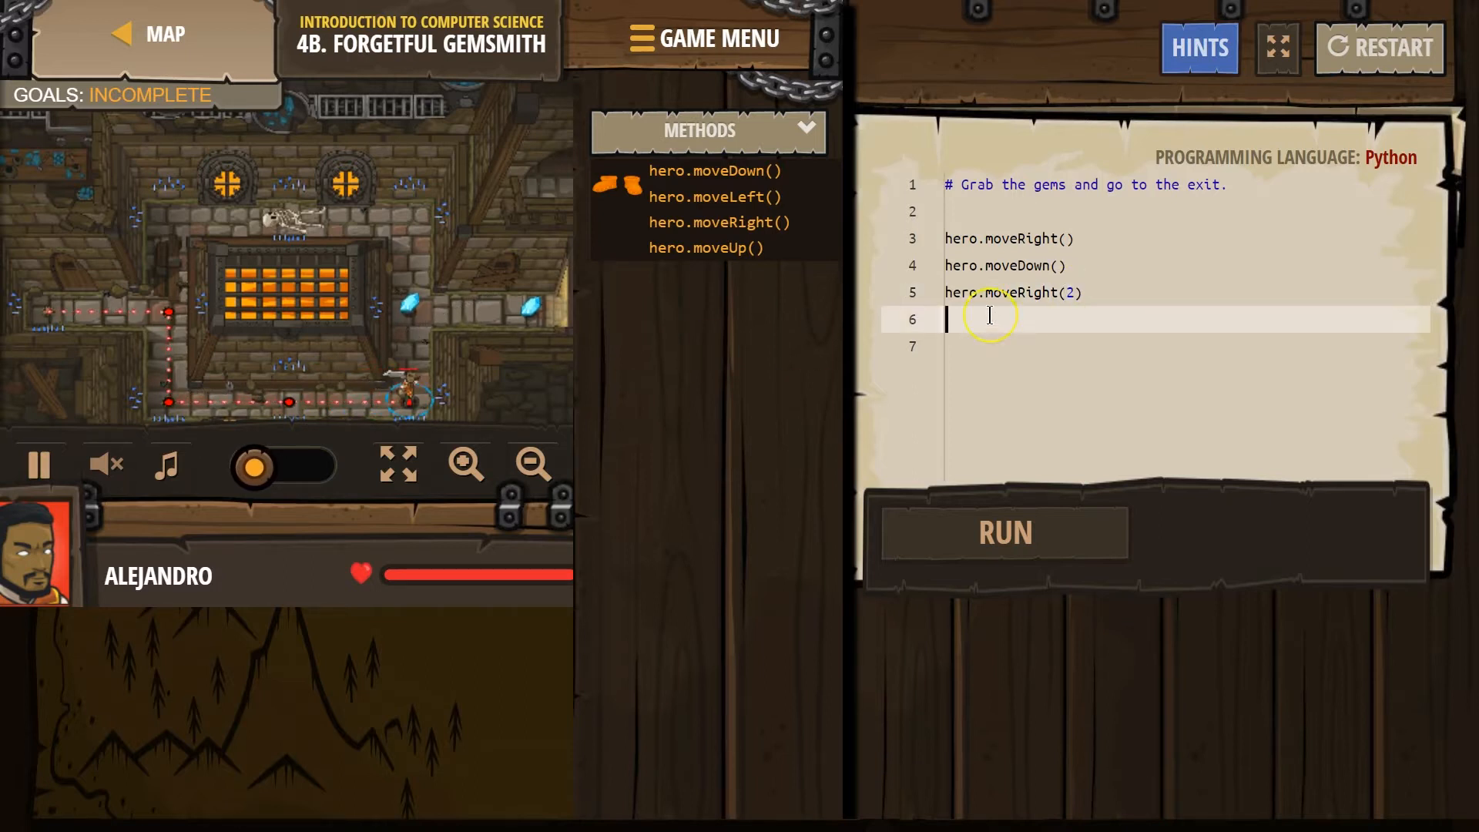
- Add hero.moveUp() and hero.moveRight() on lines 6-7 and run to reach SUCCESS
text(hero.moveUp())
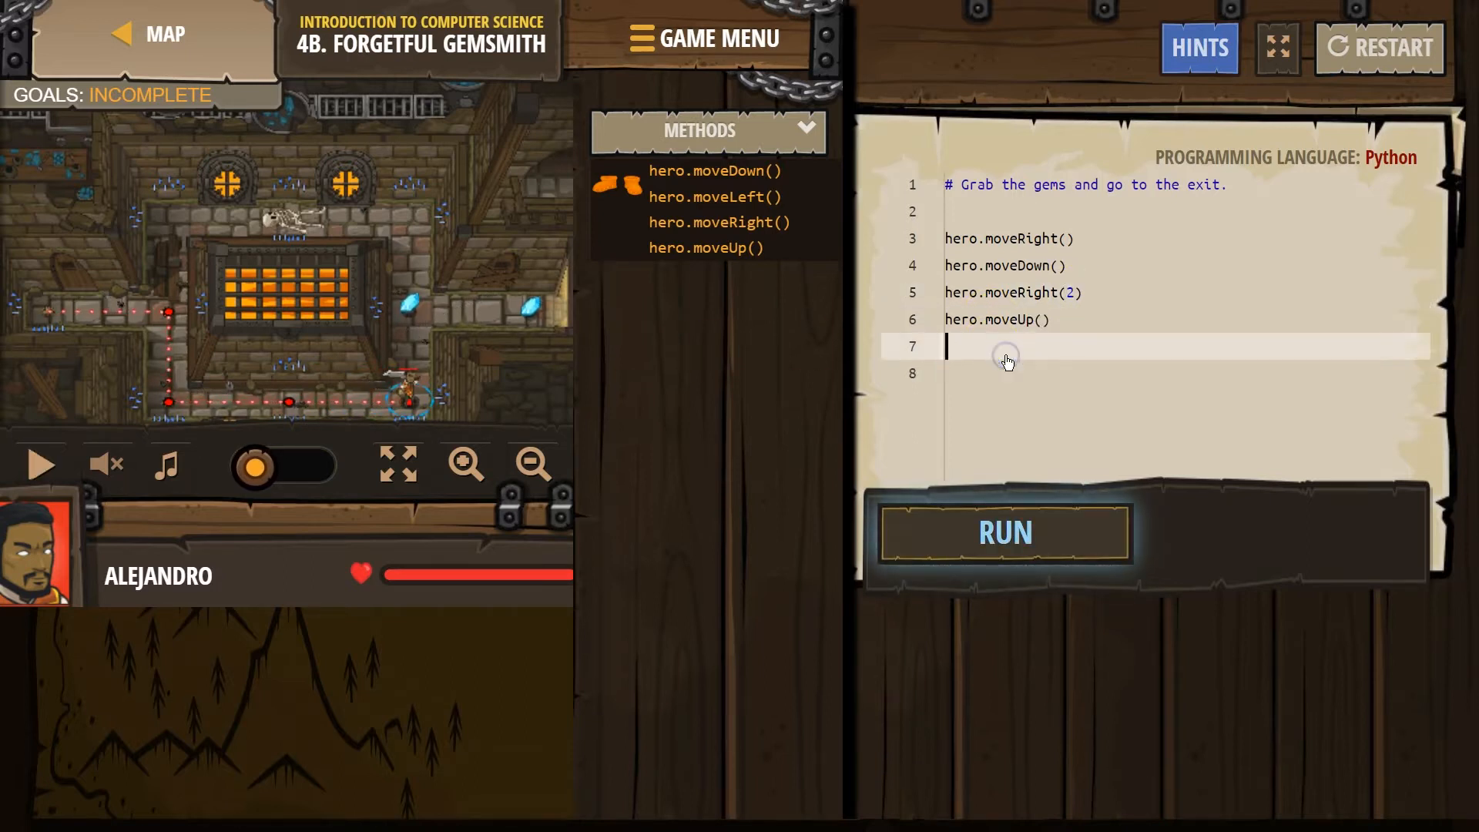
text(hero.moveRight()
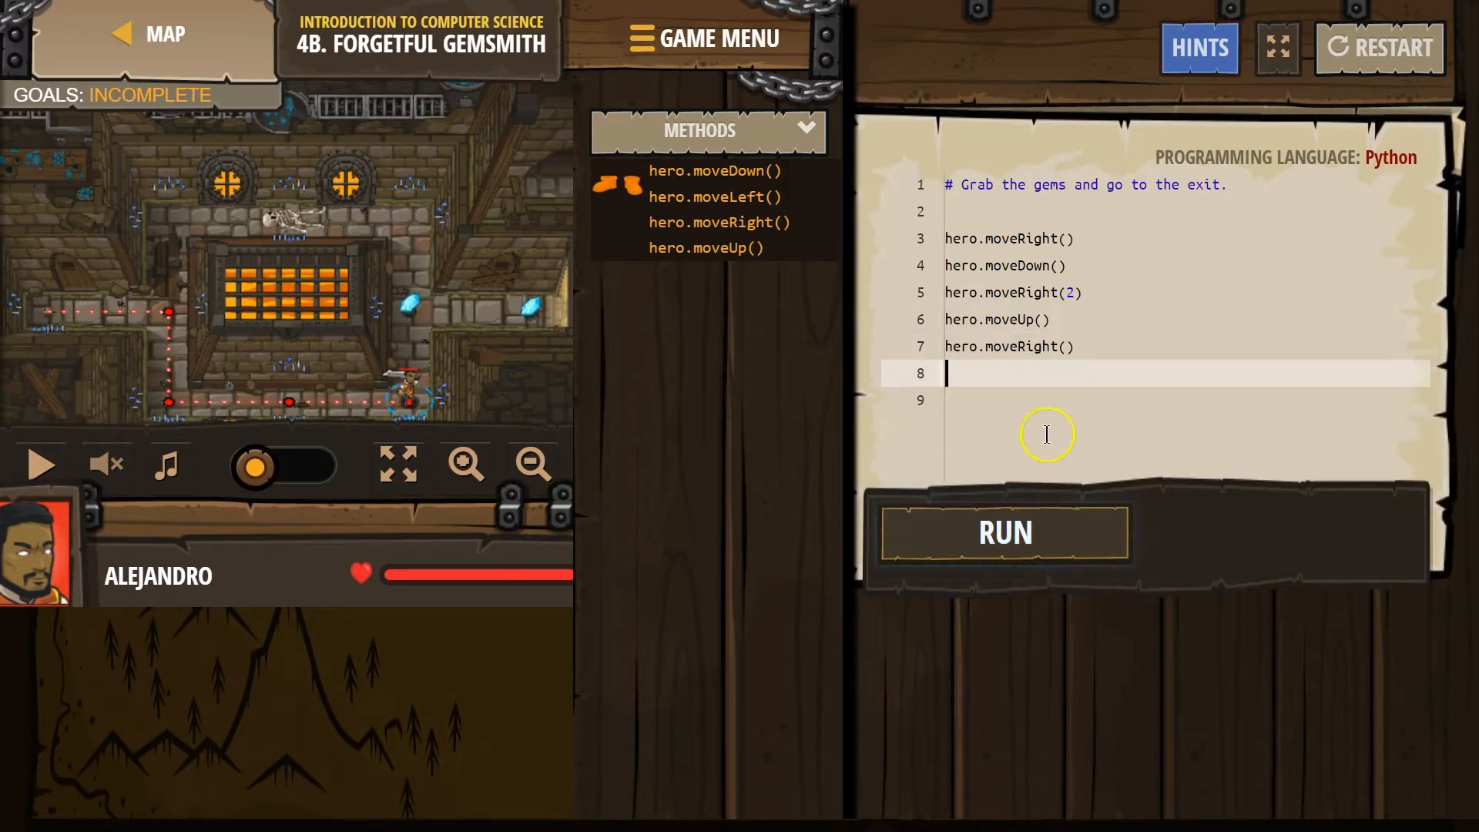
click(1003, 531)
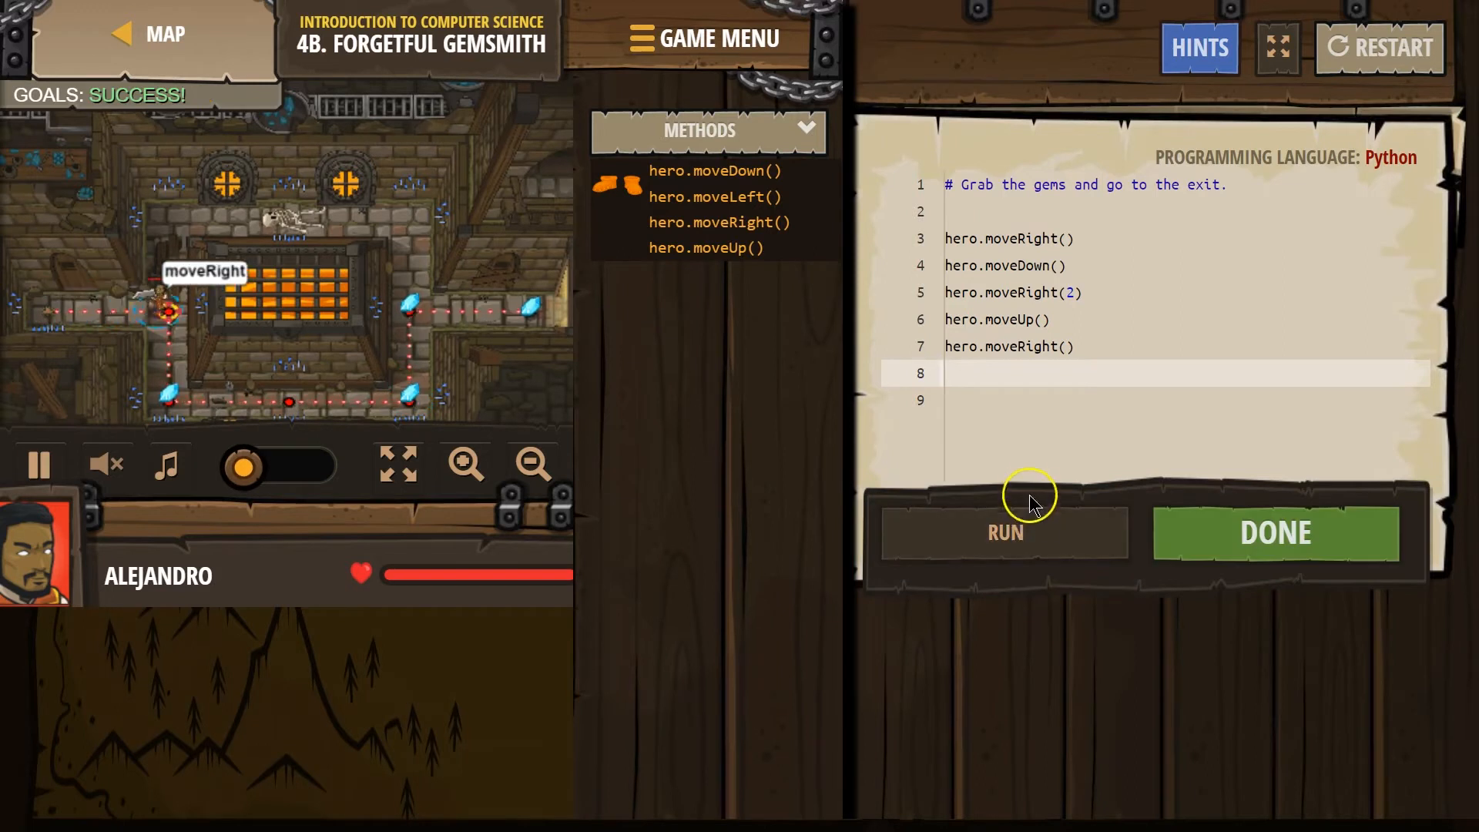